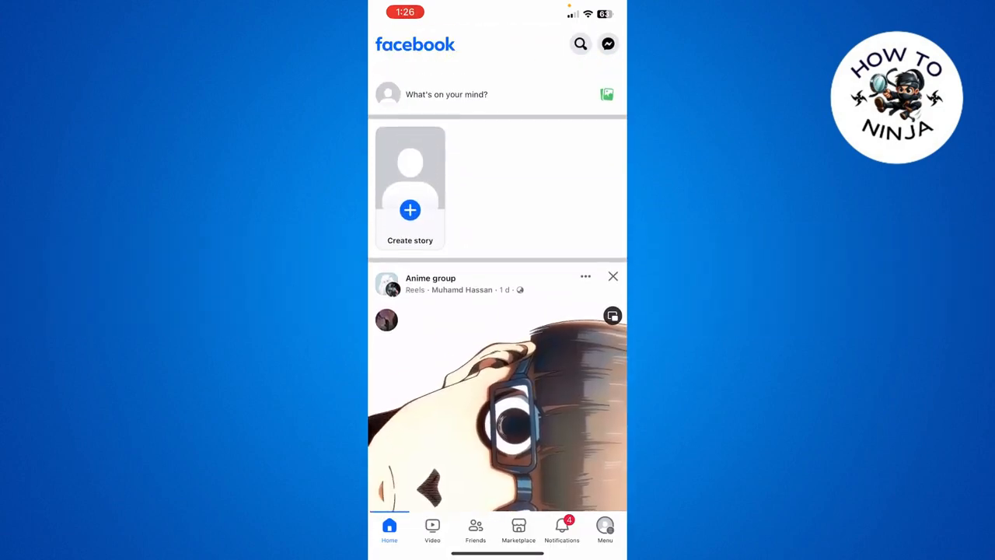
# Step: Go from the Facebook menu page into the Meta Accounts Centre settings
pyautogui.scroll(-3)
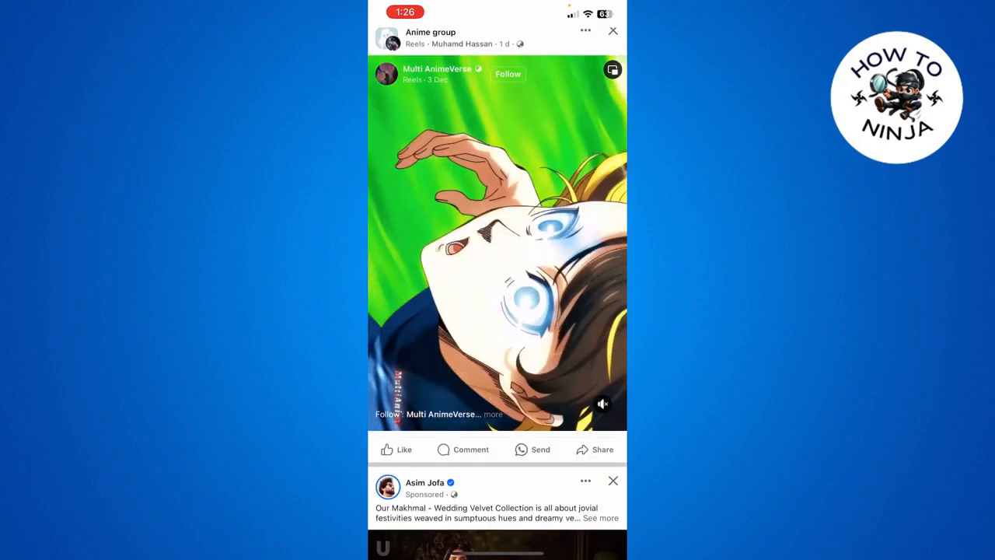
pyautogui.scroll(-3)
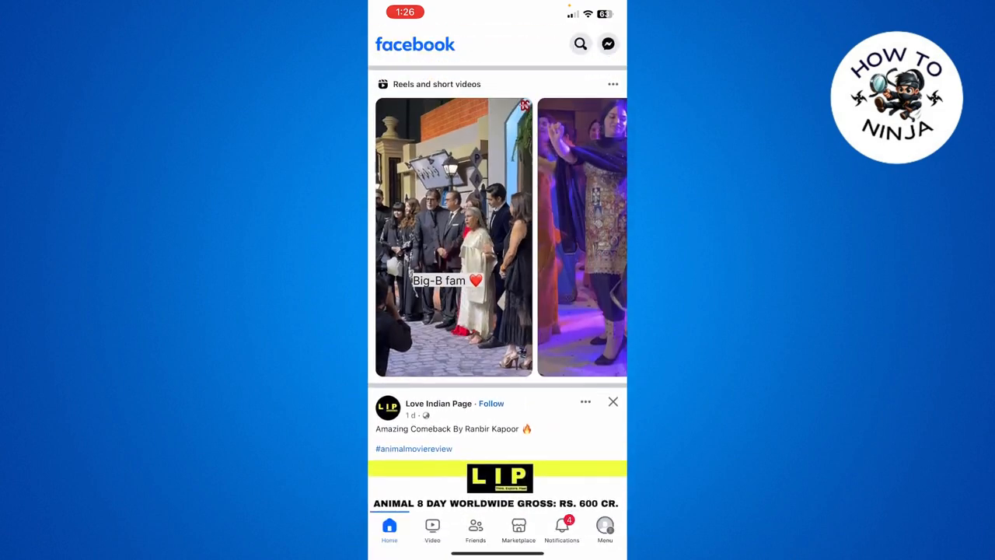
pyautogui.scroll(-3)
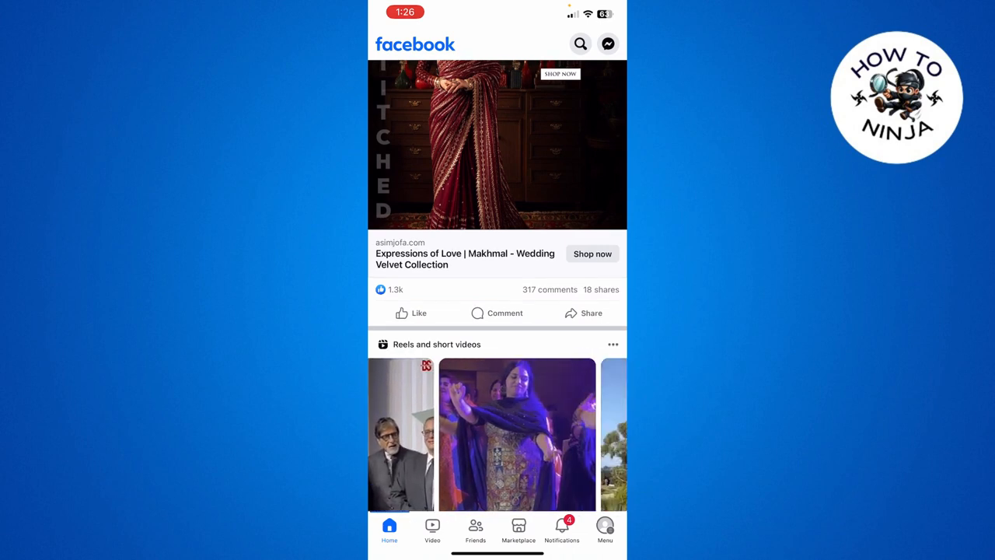
pyautogui.scroll(-3)
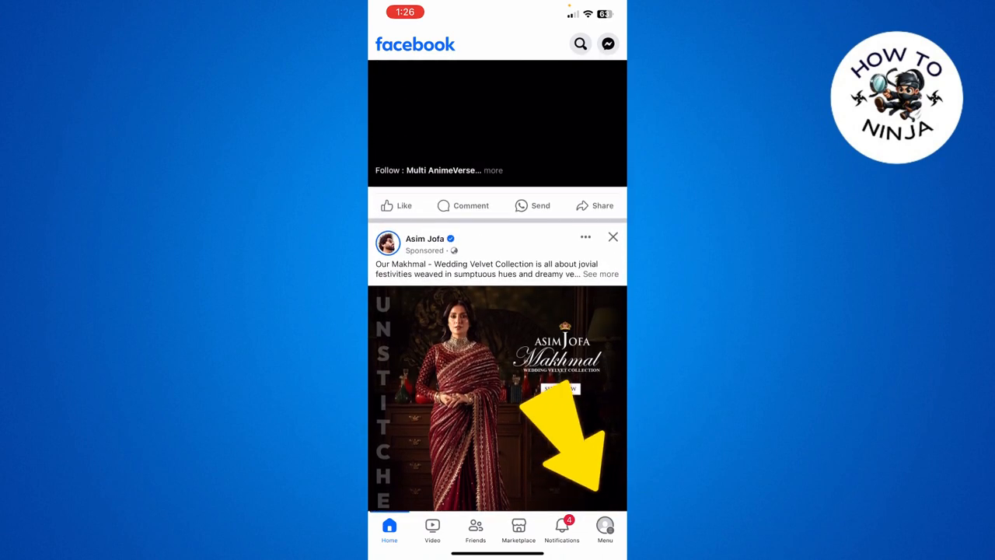
pyautogui.click(604, 532)
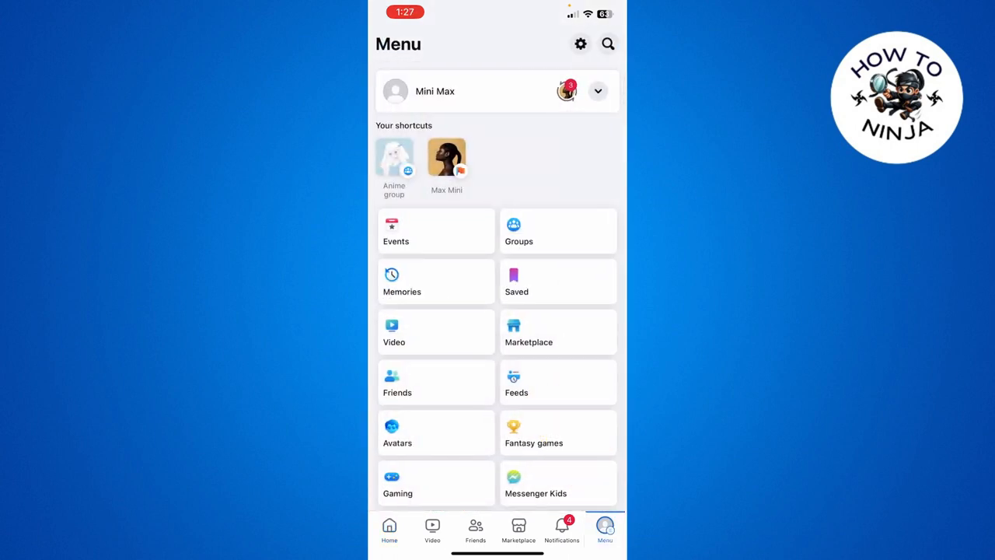
pyautogui.click(580, 44)
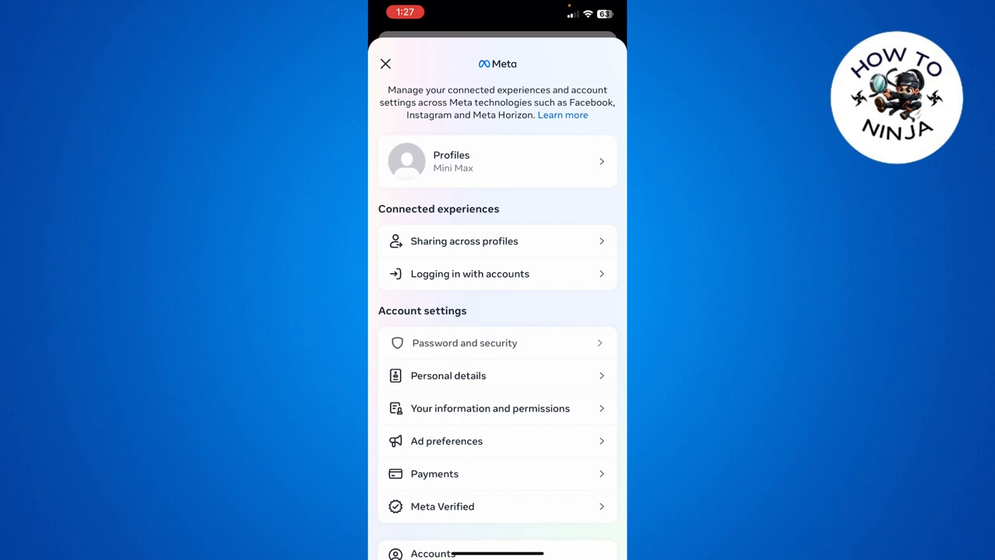
# Step: Reach the Deactivation or deletion page listing the linked Facebook and Instagram accounts
pyautogui.scroll(-3)
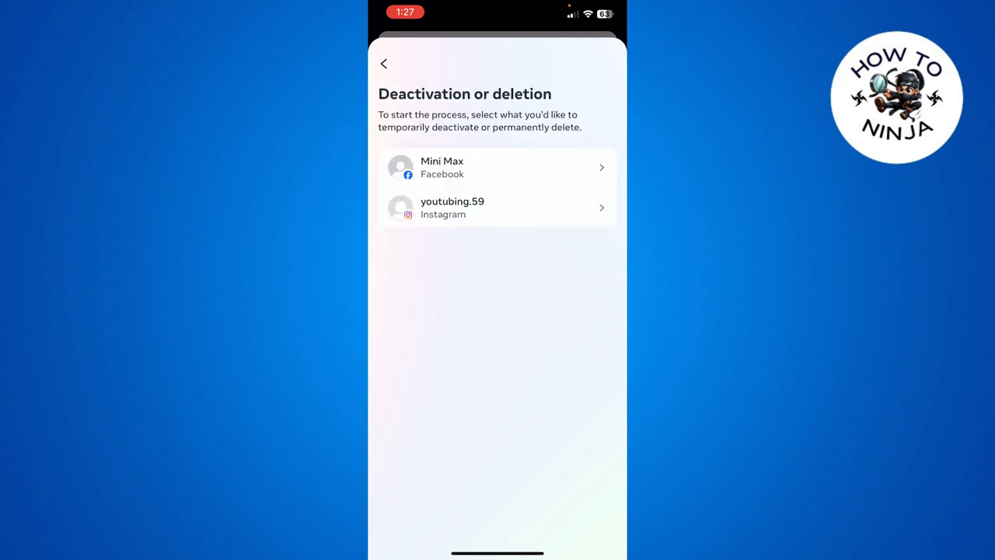
# Step: Select the Facebook account, choose Delete account over deactivation, and continue to the reasons page
pyautogui.click(498, 168)
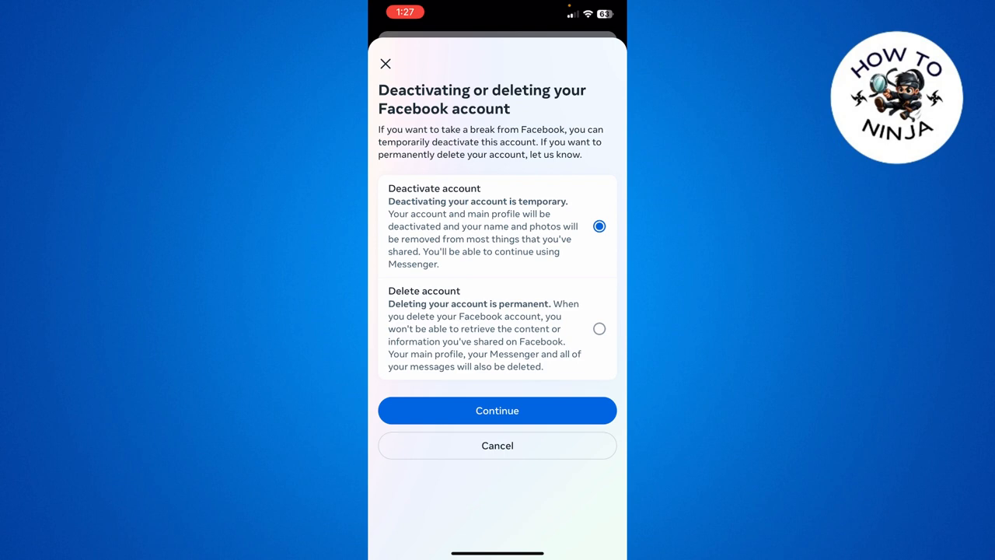
pyautogui.click(600, 328)
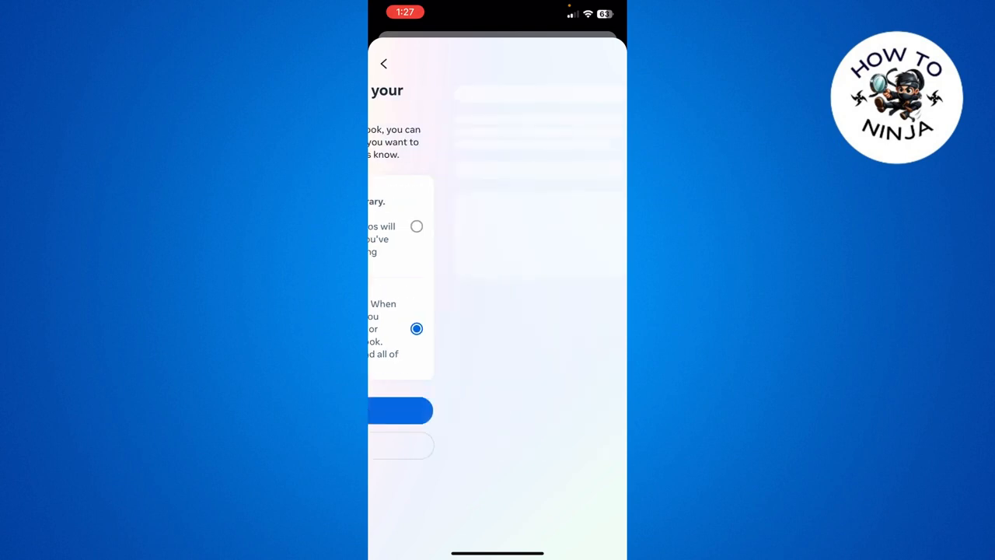
pyautogui.click(401, 410)
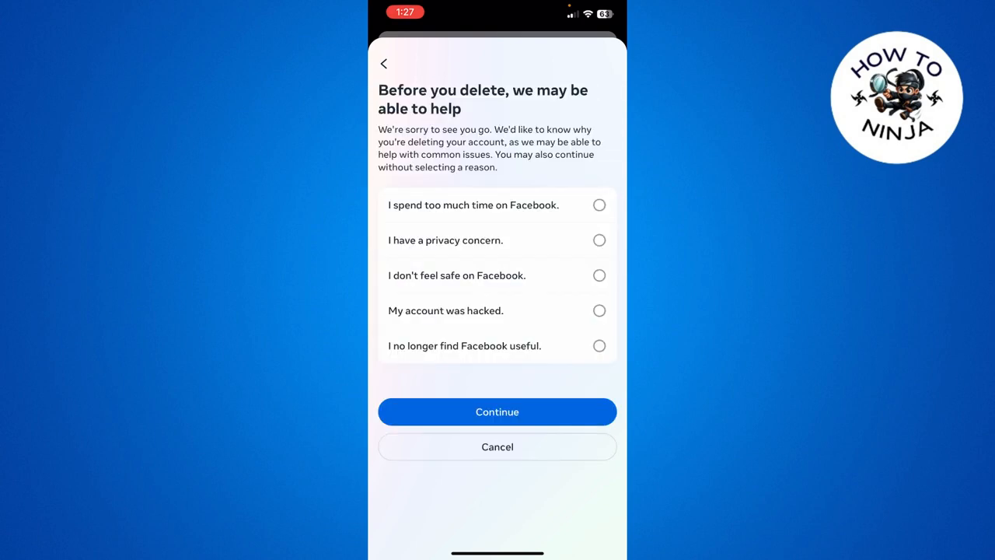
# Step: Set the reason to 'I no longer find Facebook useful' and continue past 'Get more out of Facebook'
pyautogui.click(600, 240)
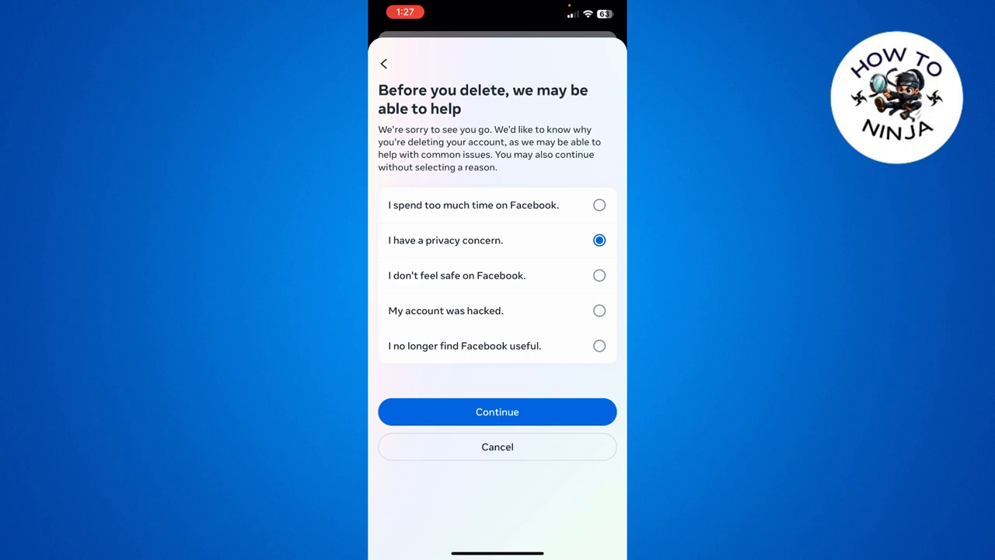
pyautogui.click(599, 345)
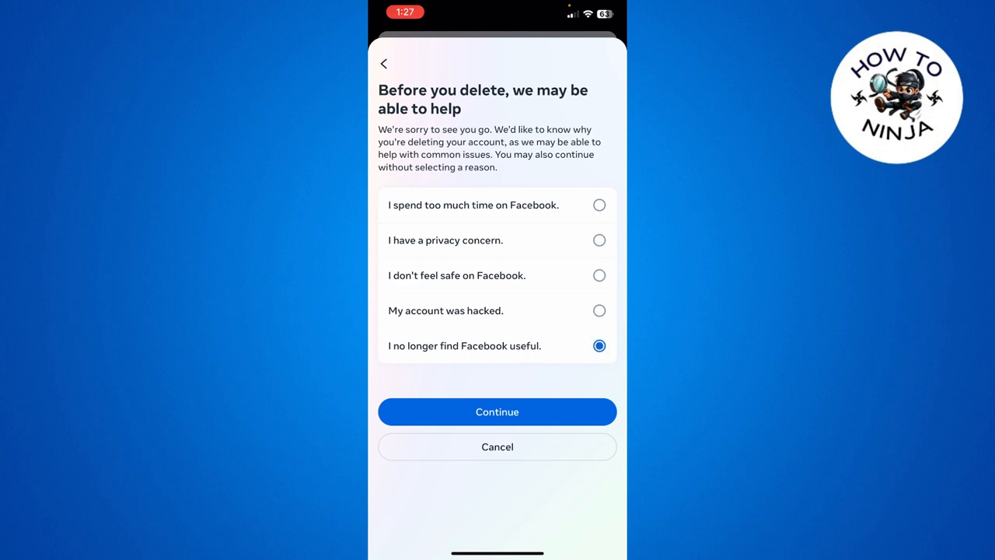
pyautogui.click(497, 411)
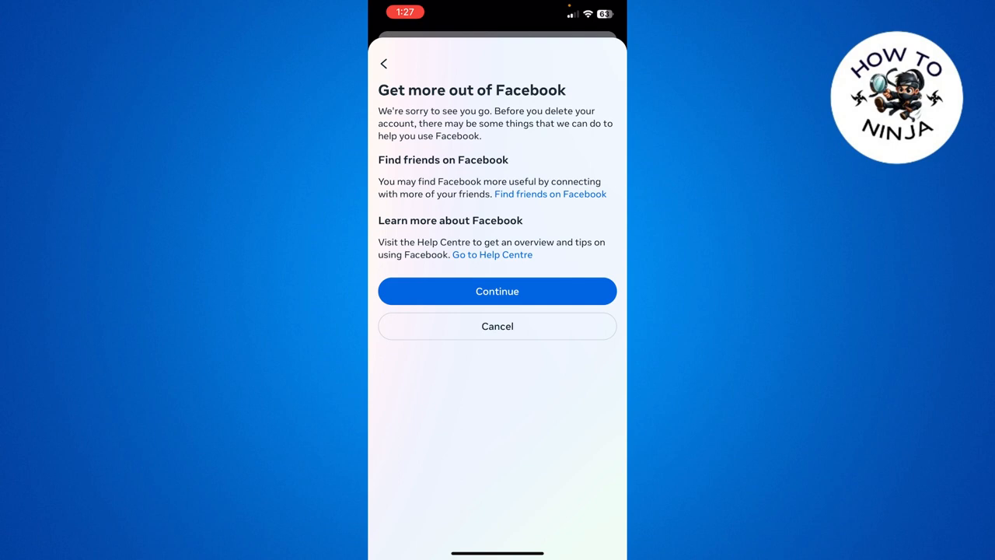
pyautogui.click(497, 291)
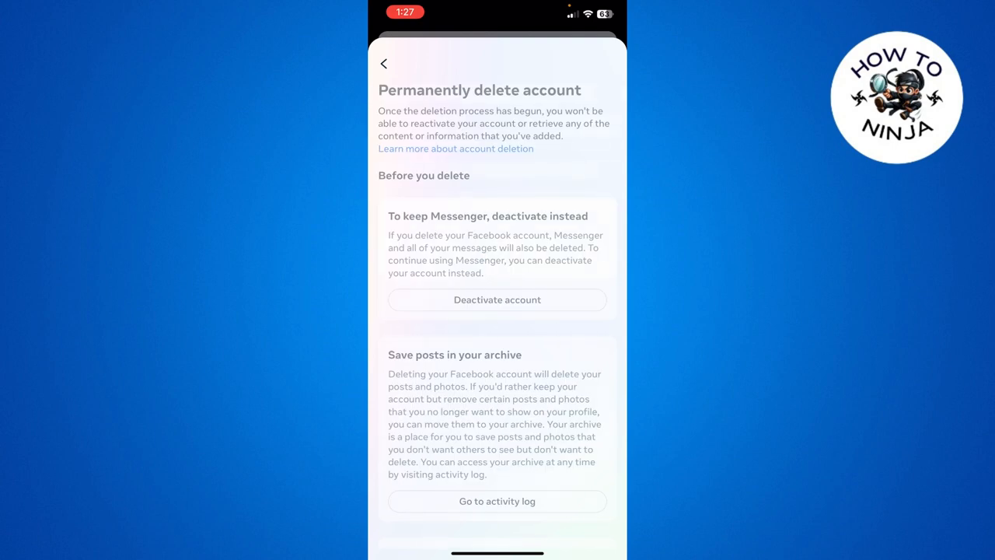
# Step: Continue past the bottom of the Permanently delete account summary
pyautogui.scroll(-3)
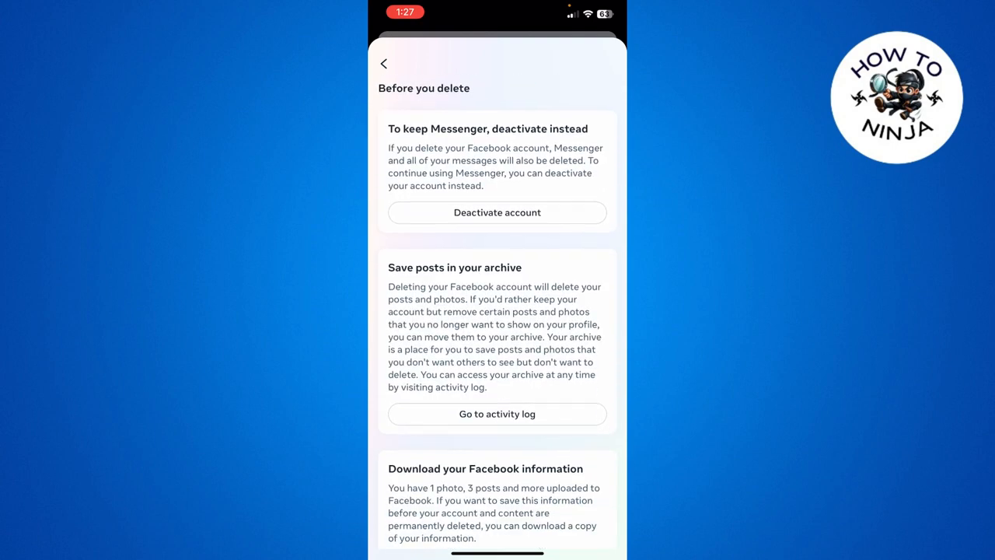
pyautogui.scroll(-3)
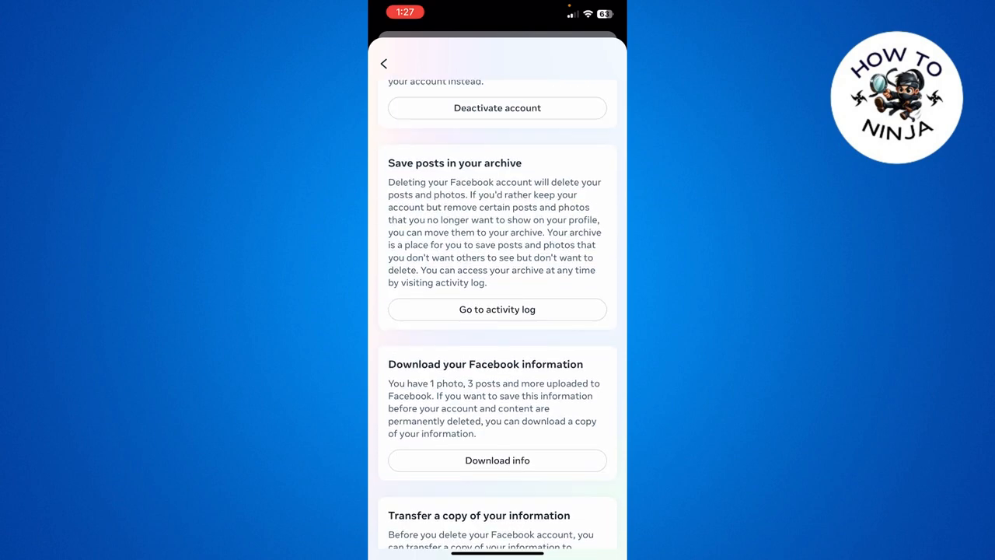
pyautogui.scroll(-3)
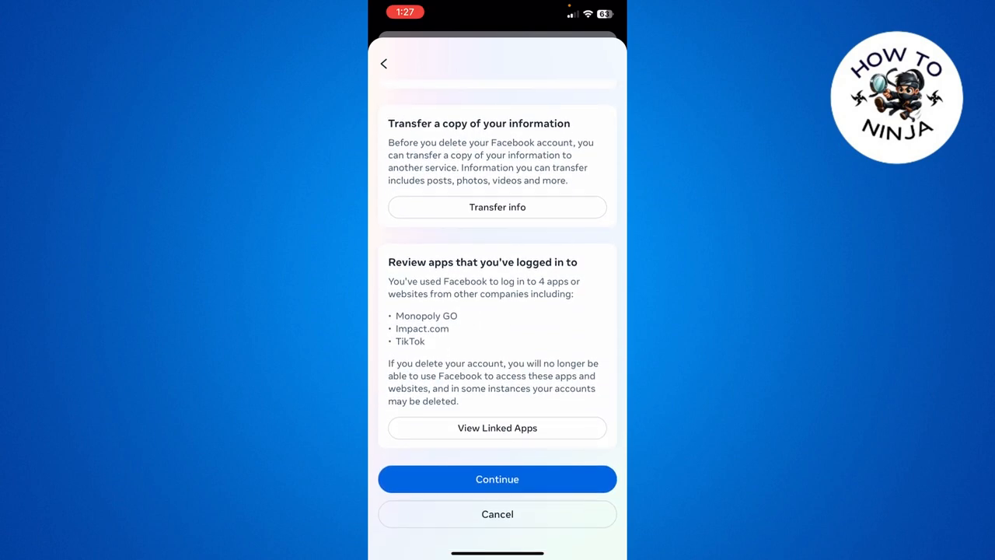
pyautogui.scroll(-3)
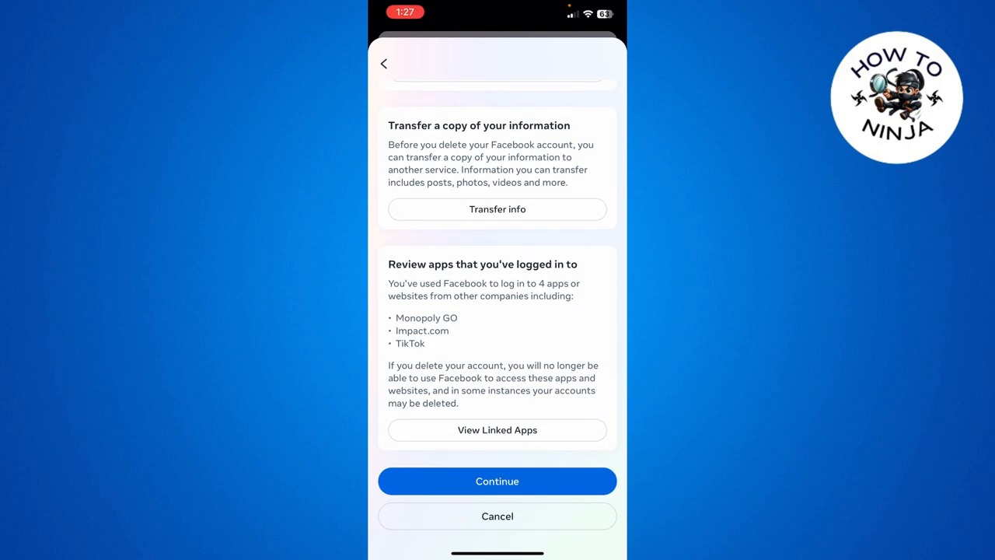
pyautogui.click(498, 480)
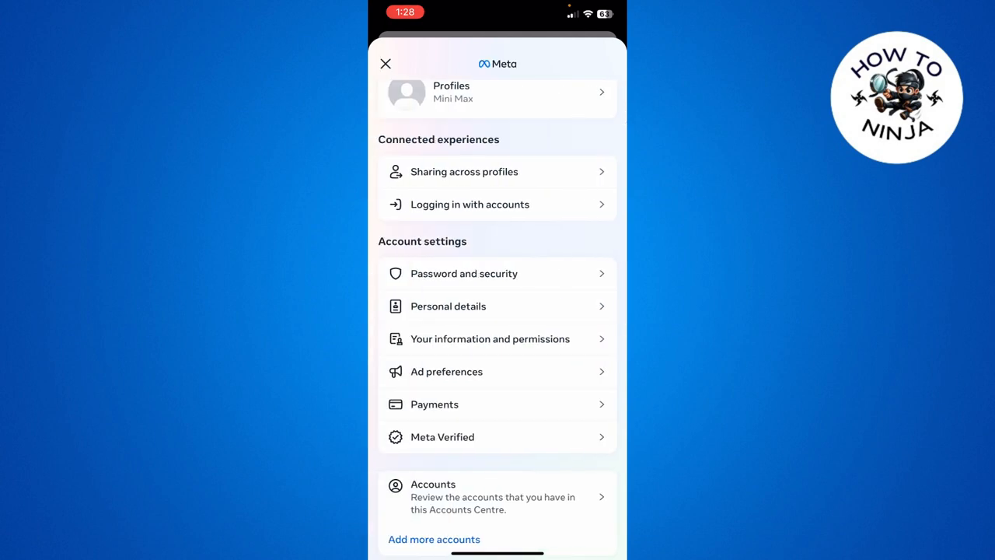
# Step: Leave Accounts Centre and Settings & privacy to land back on the main Menu page
pyautogui.click(386, 64)
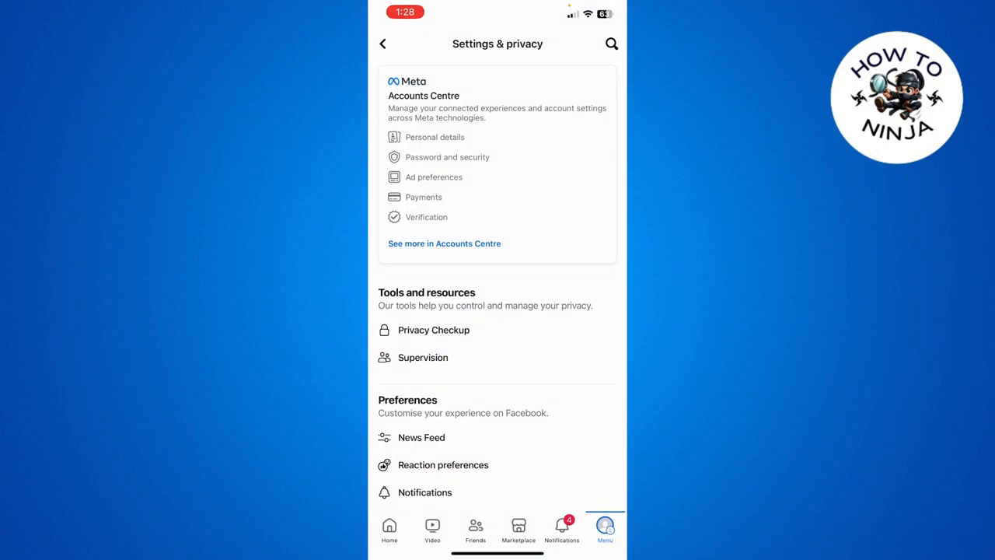
pyautogui.click(383, 44)
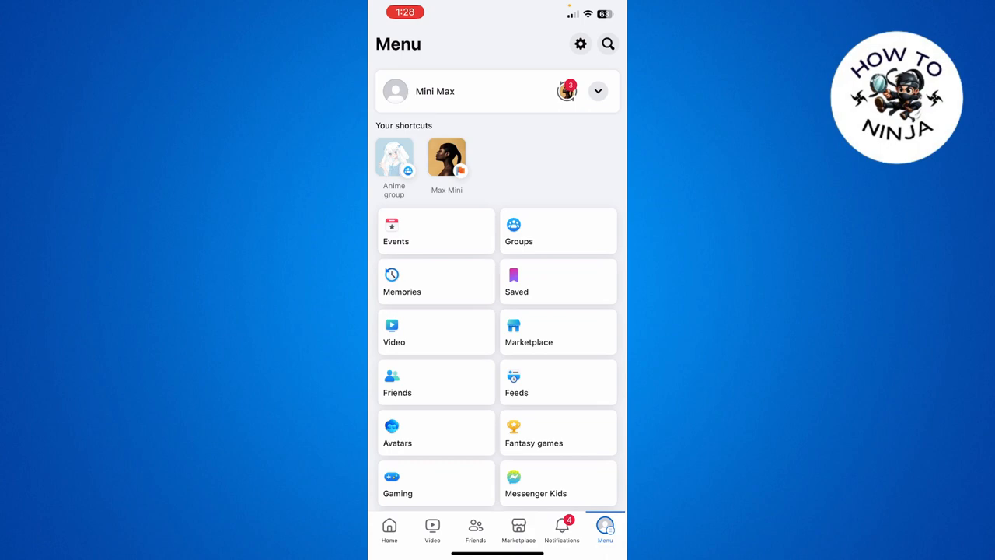